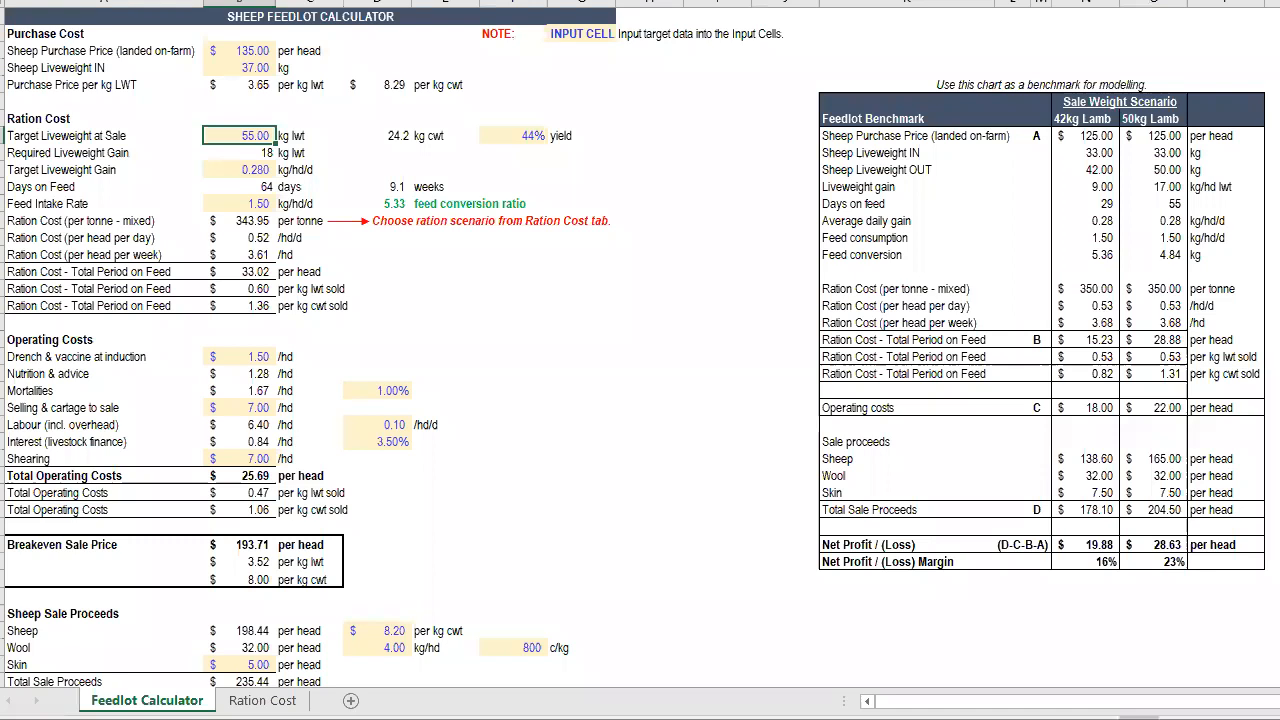
mouse_move(364, 70)
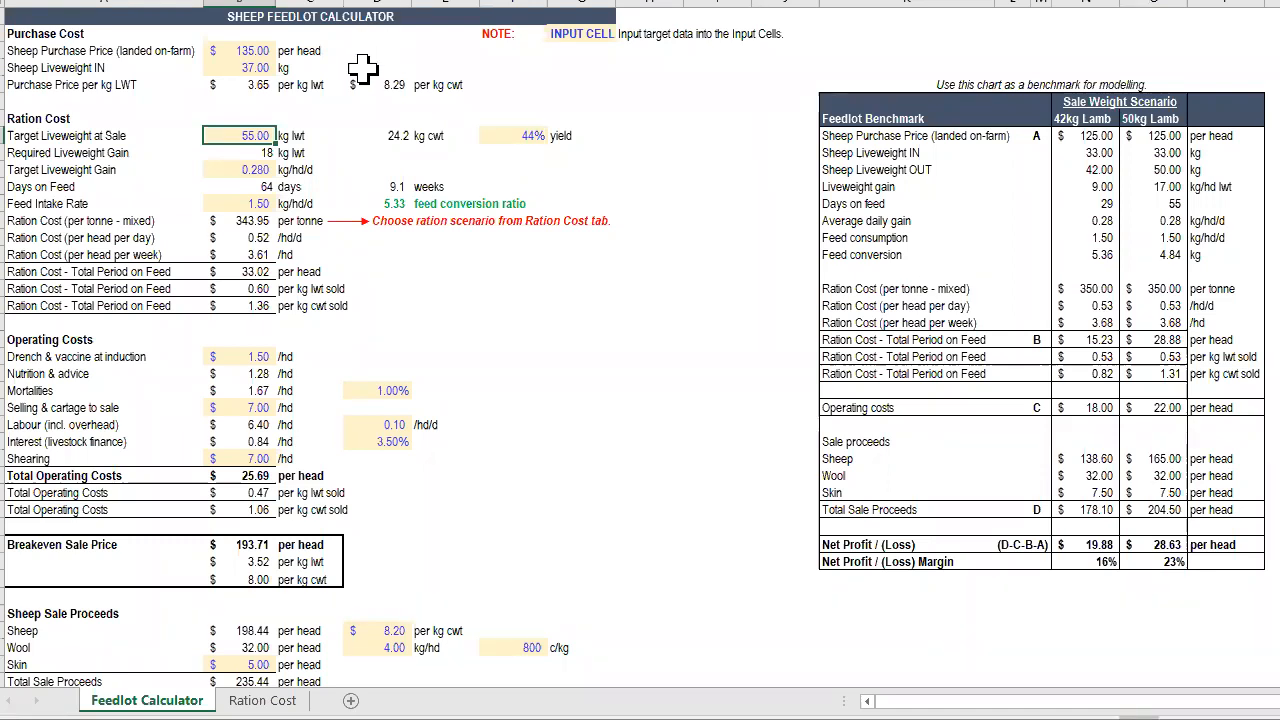
mouse_move(176, 178)
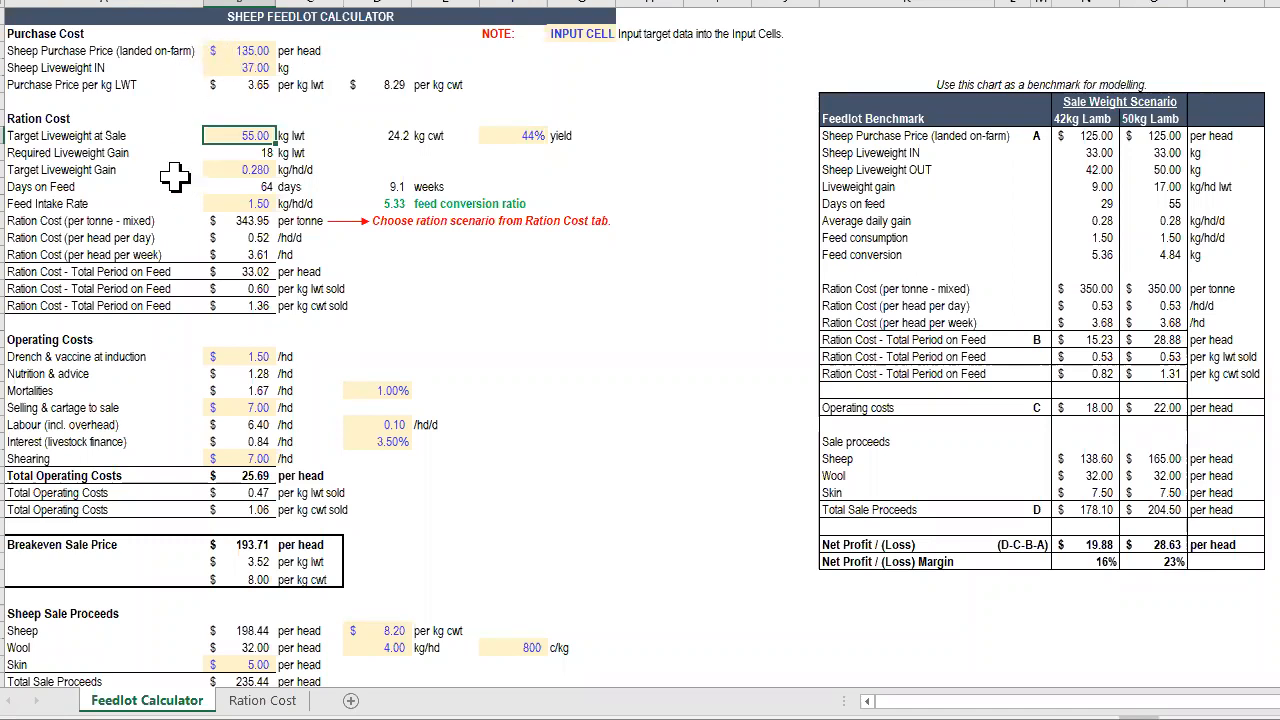
mouse_move(332, 188)
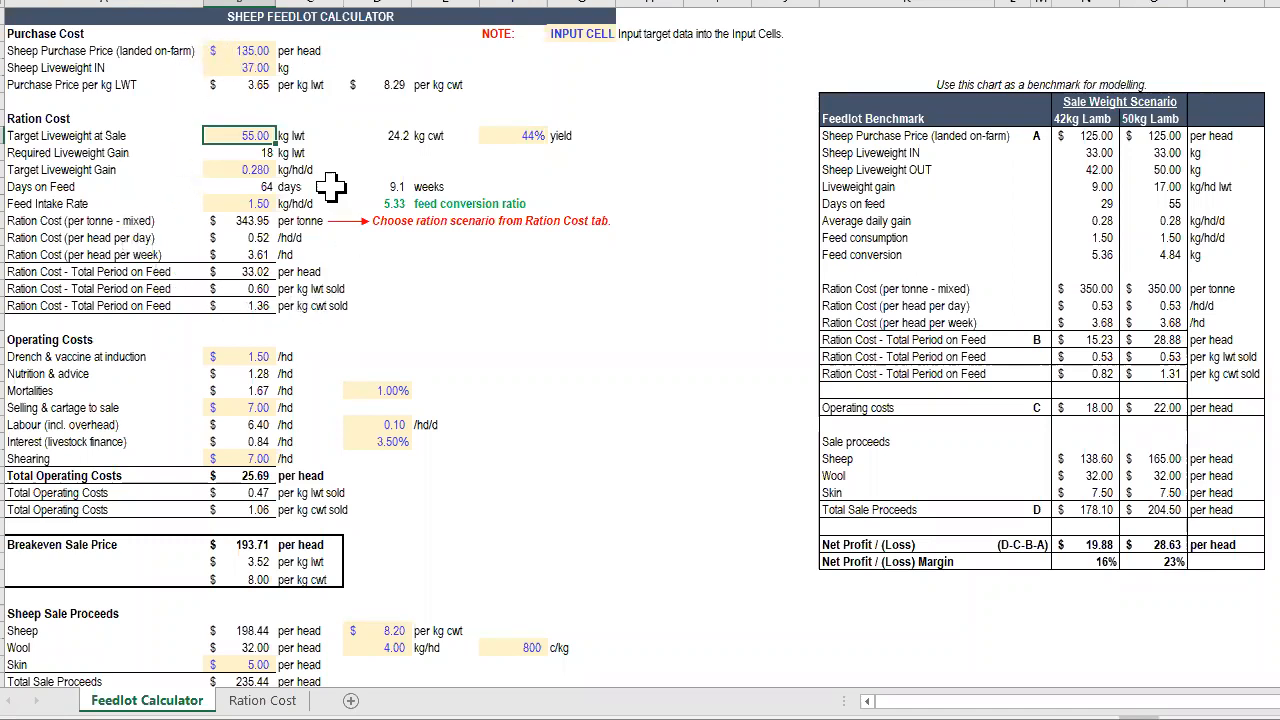
Select the target liveweight gain input and scroll to the sale proceeds, net profit and margin analysis.
click(256, 168)
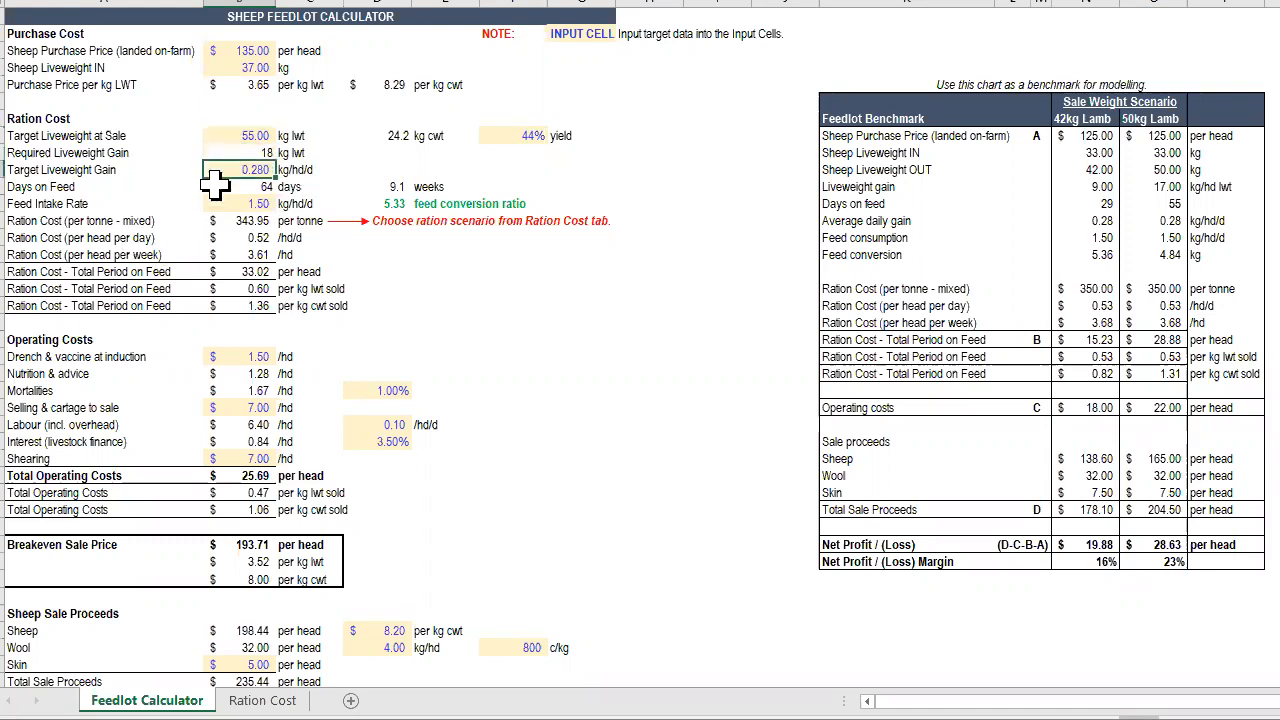
mouse_move(204, 228)
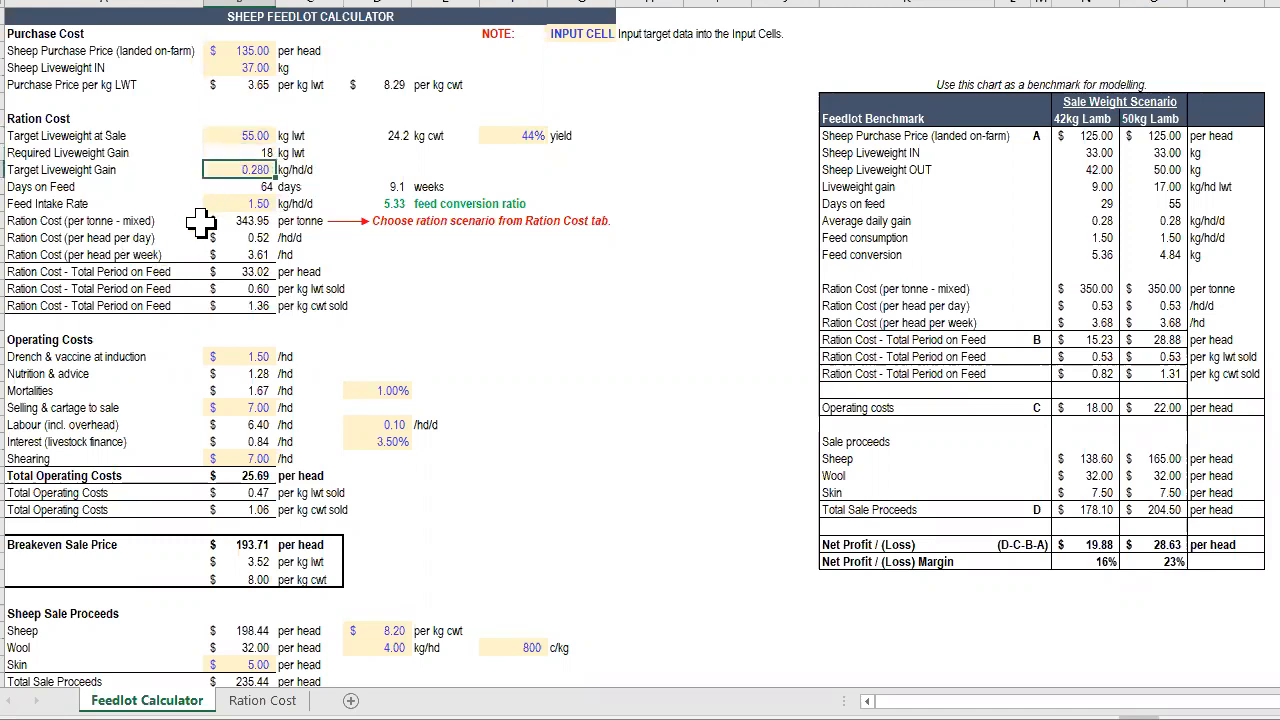
mouse_move(328, 294)
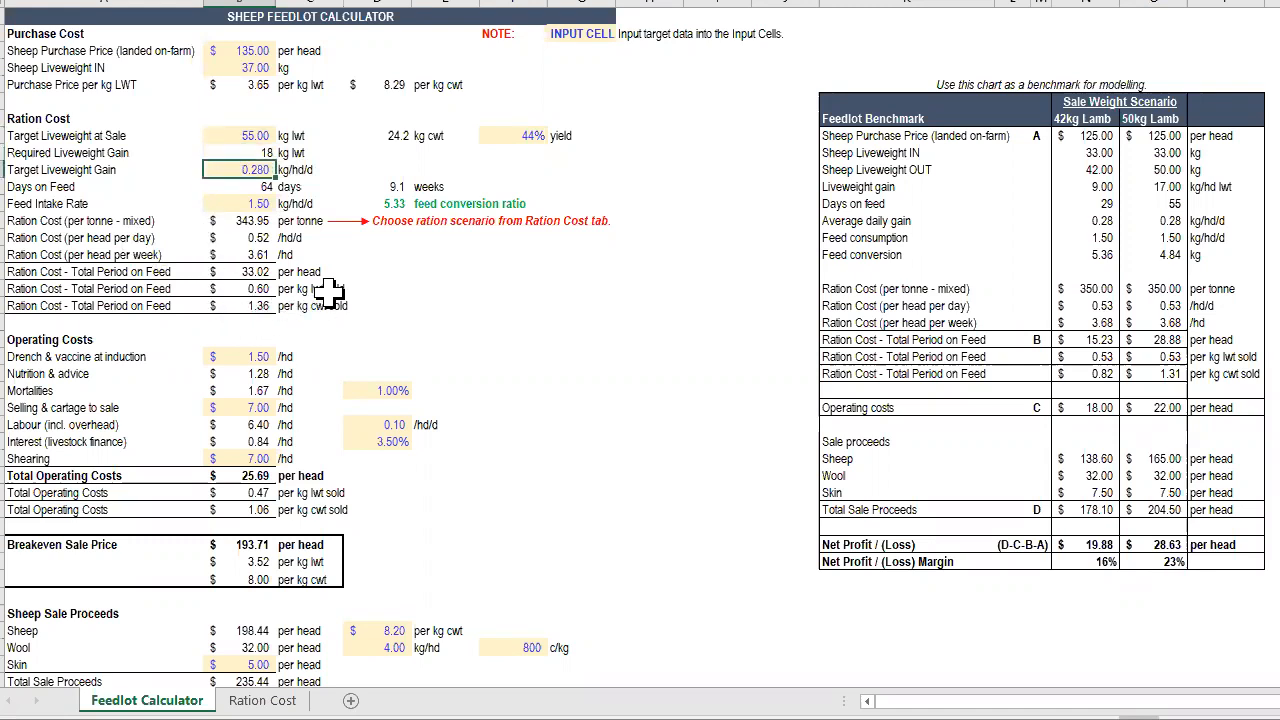
mouse_move(384, 260)
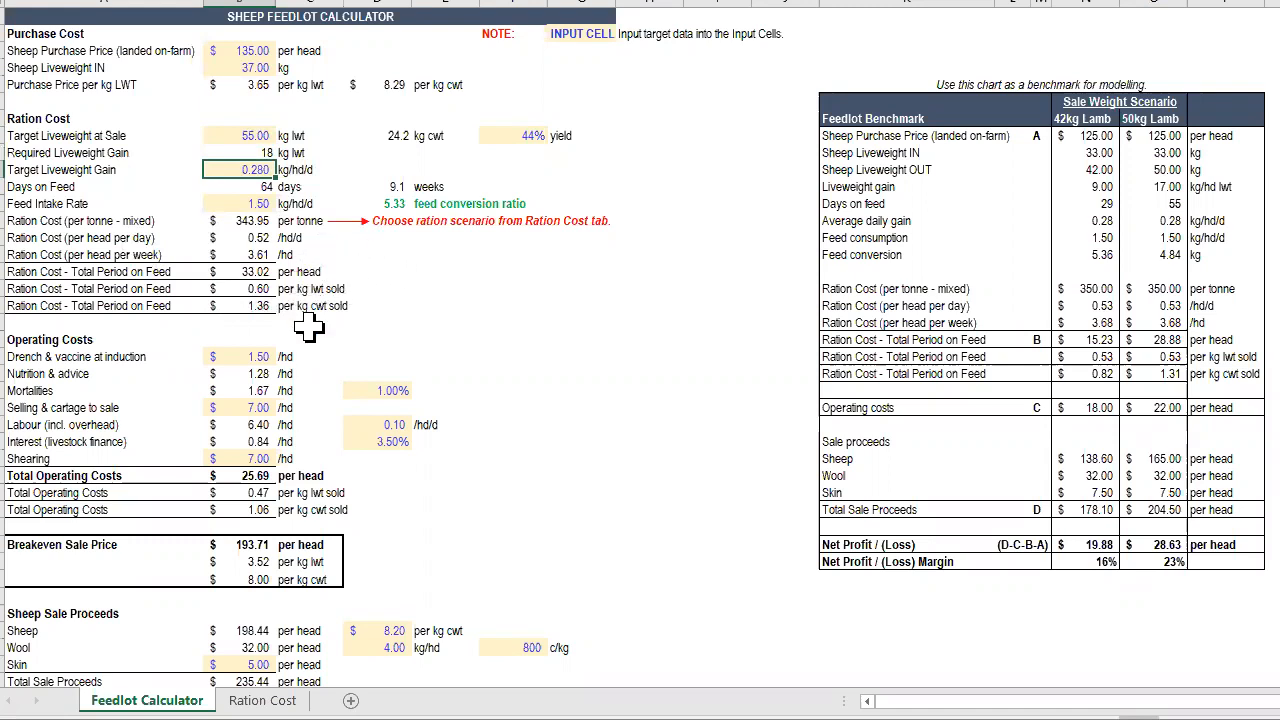
mouse_move(168, 364)
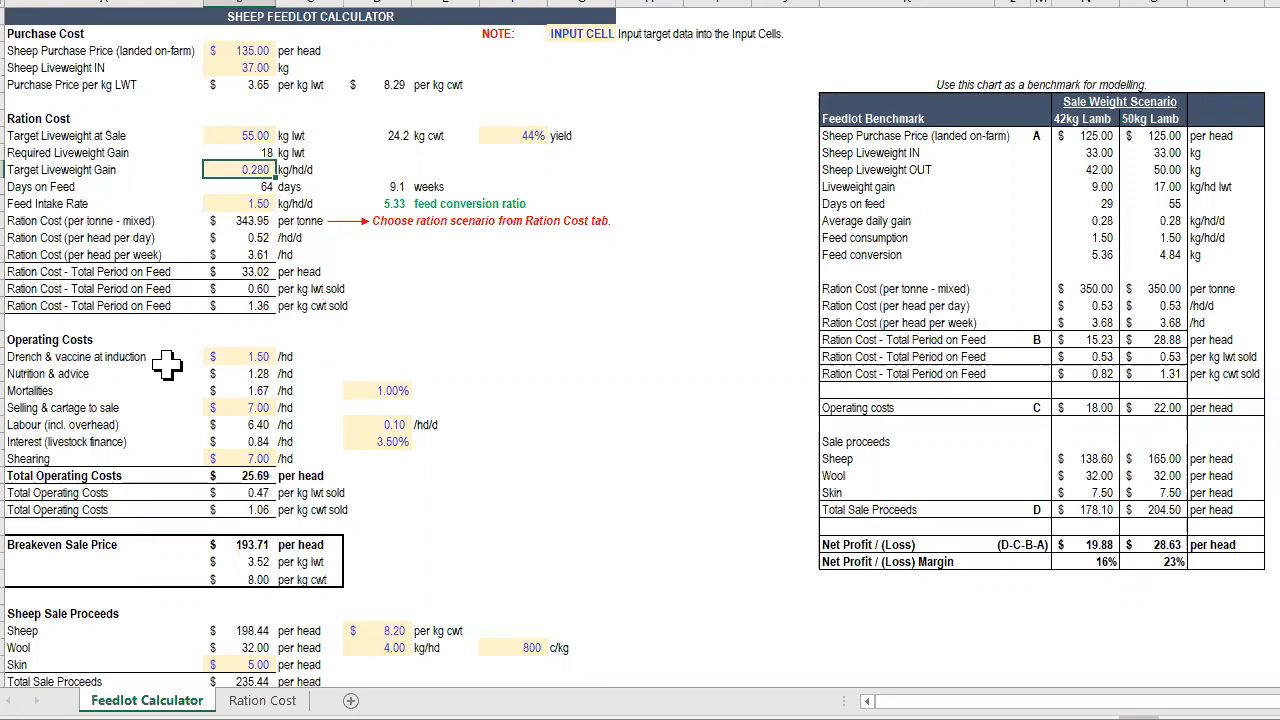
mouse_move(180, 410)
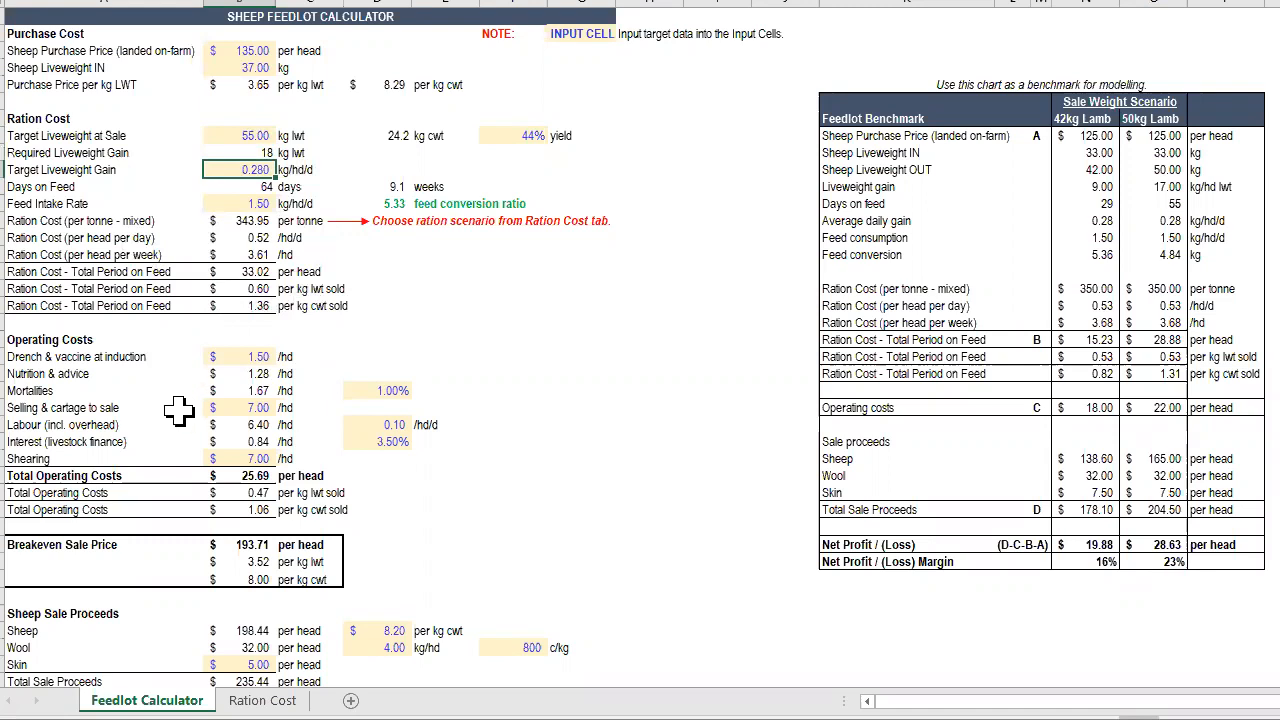
mouse_move(184, 448)
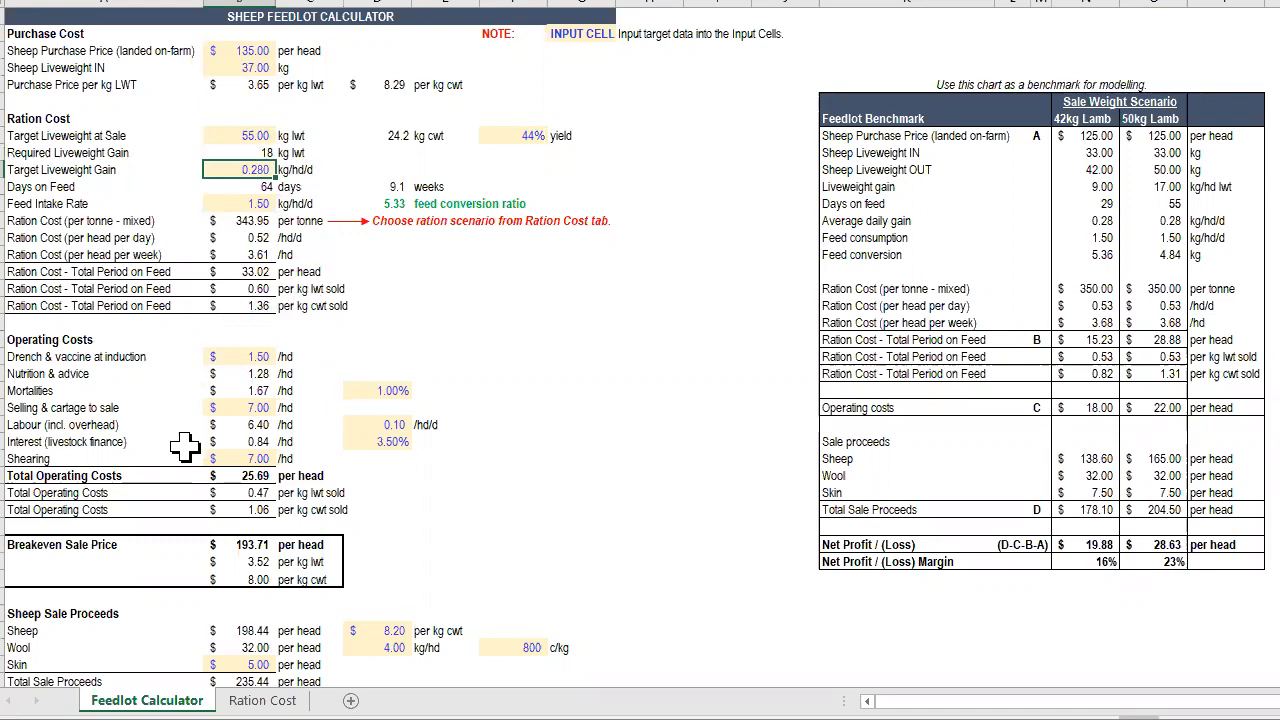
scroll(down, 3)
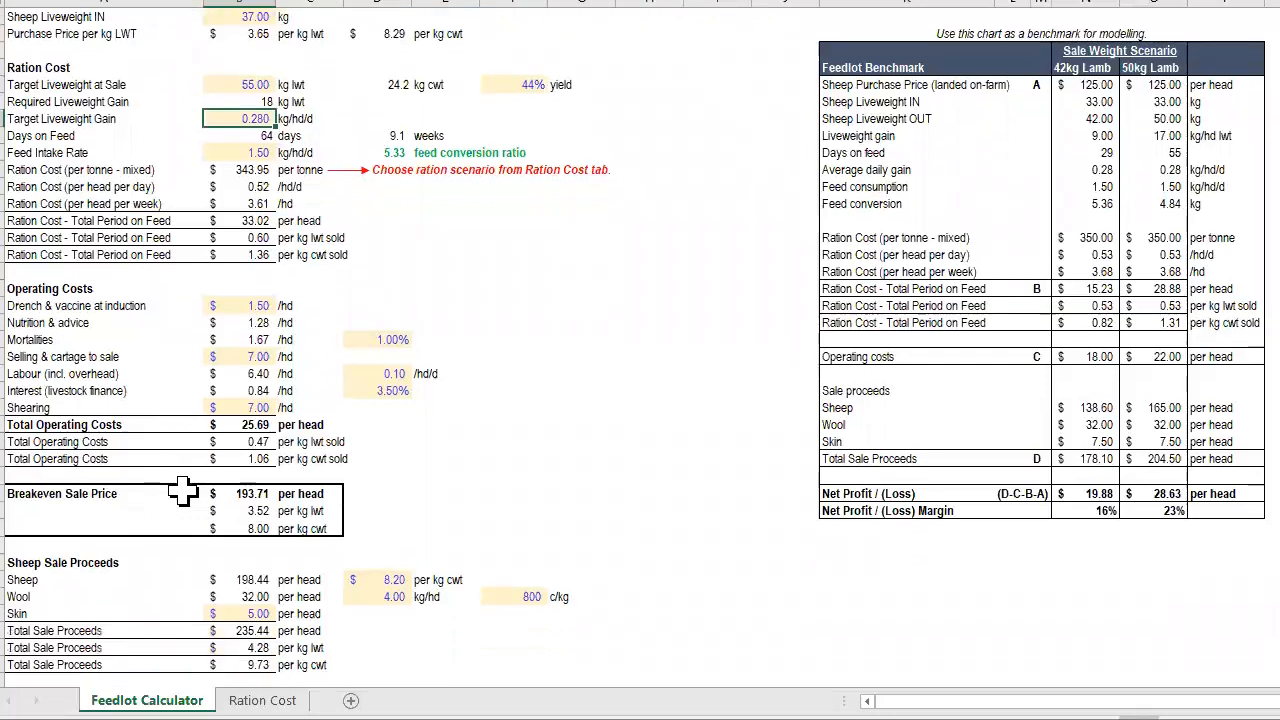
scroll(down, 3)
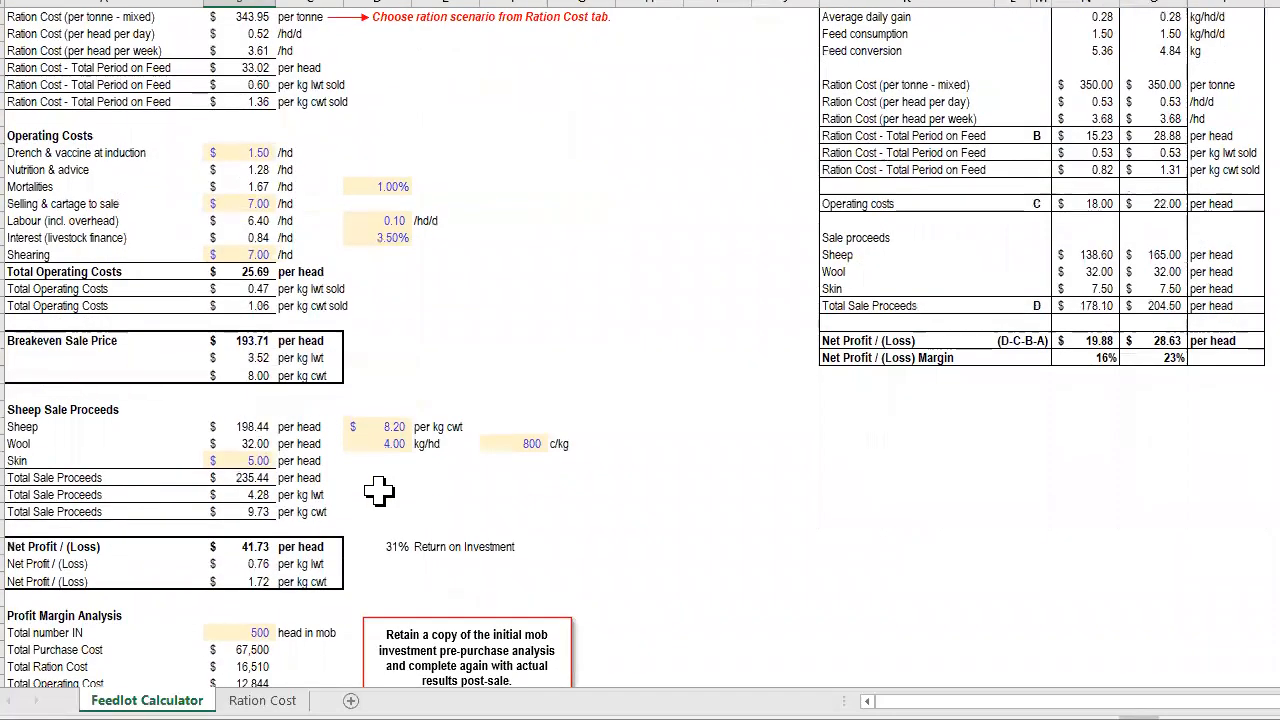
scroll(down, 3)
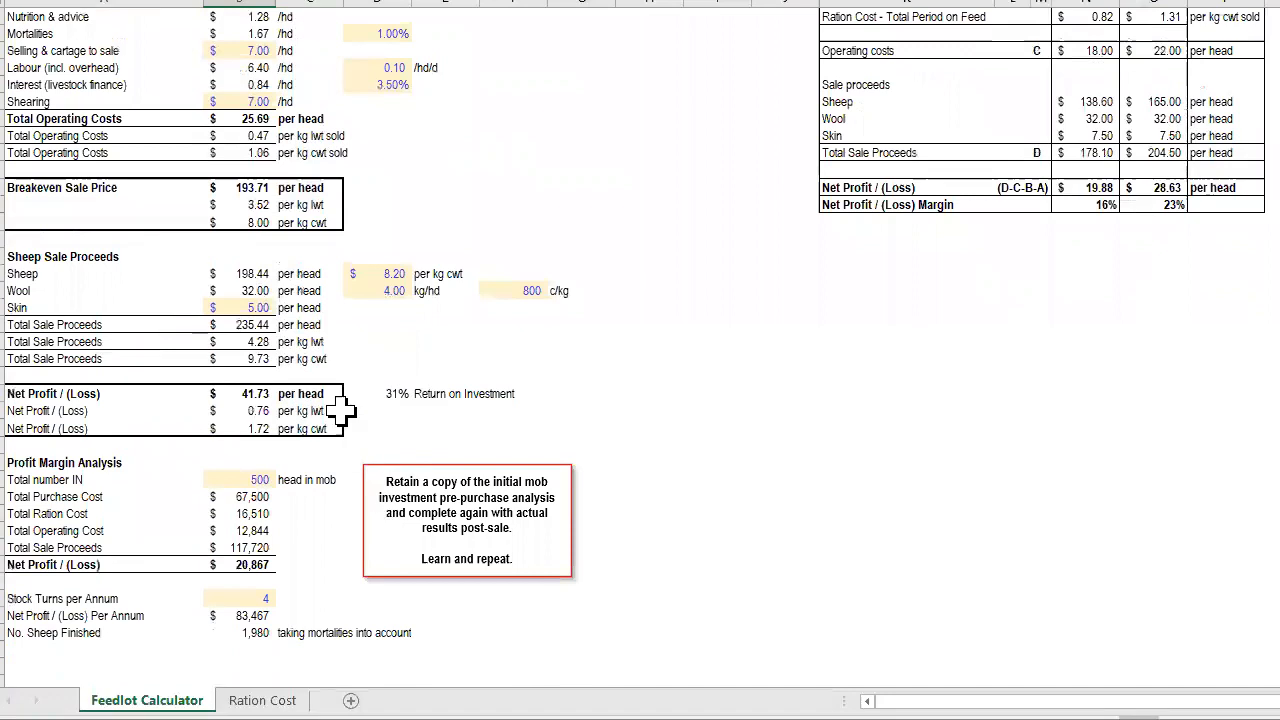
mouse_move(196, 276)
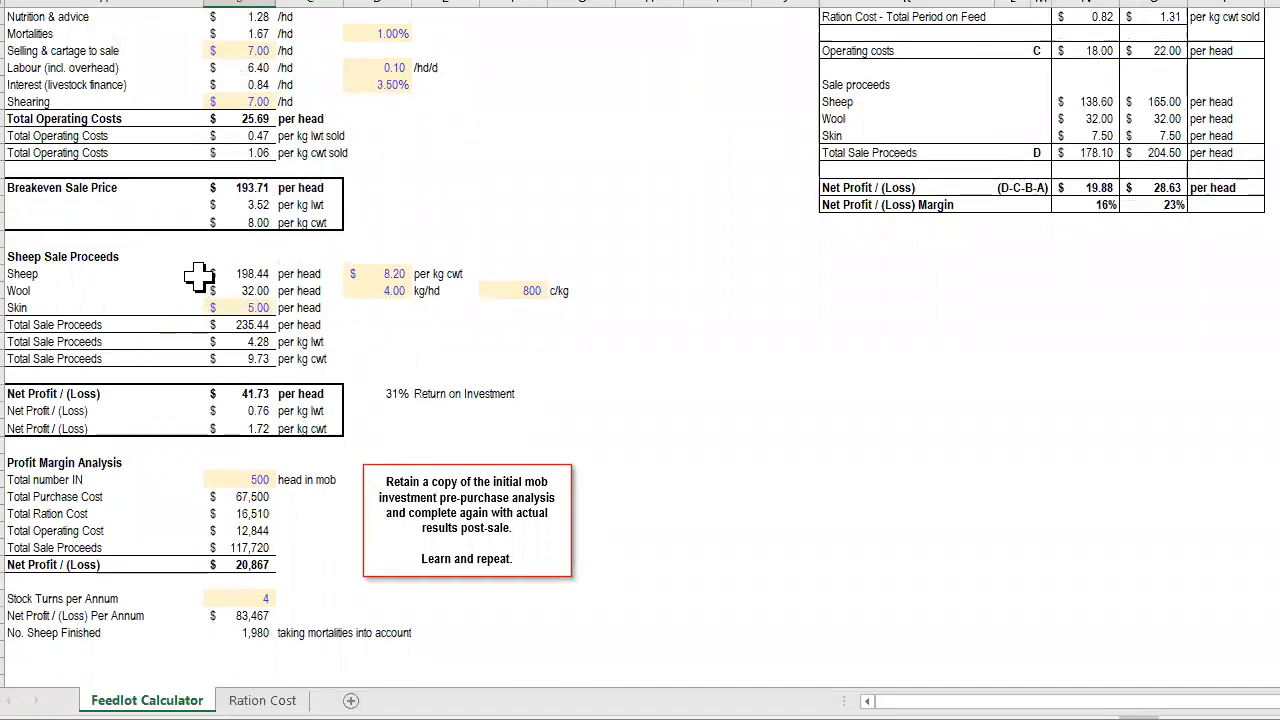
mouse_move(190, 304)
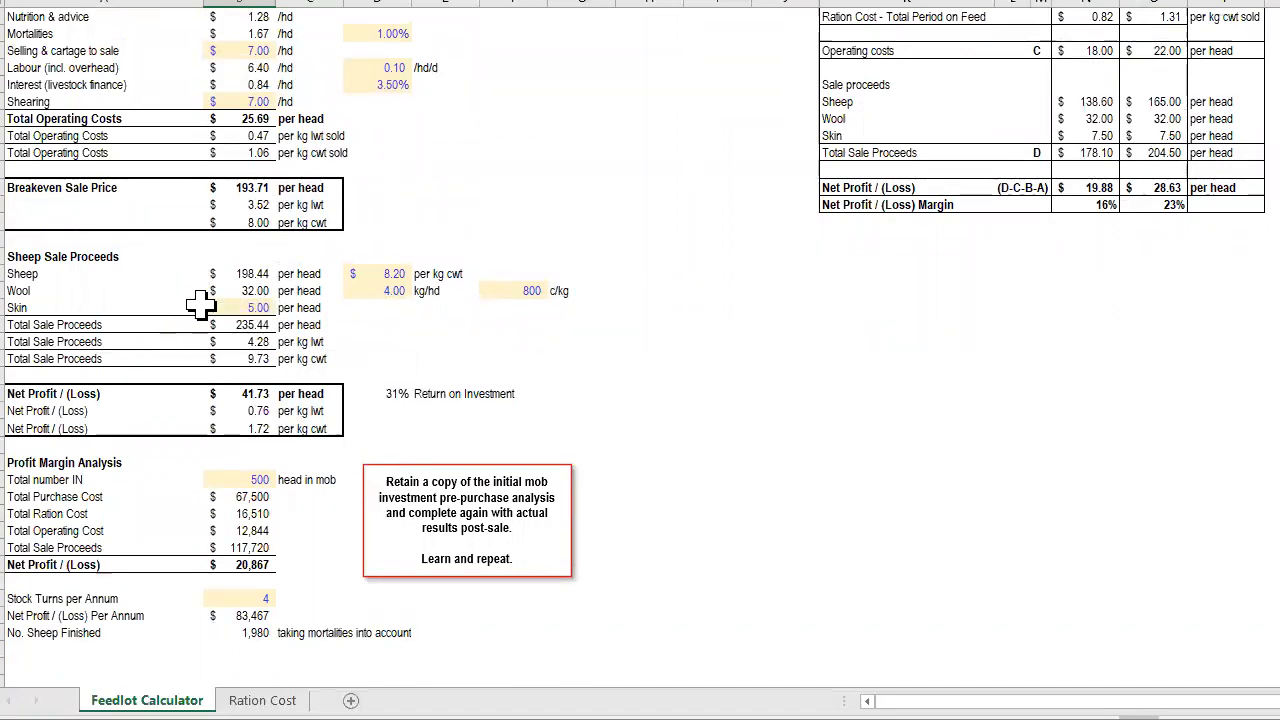
mouse_move(312, 408)
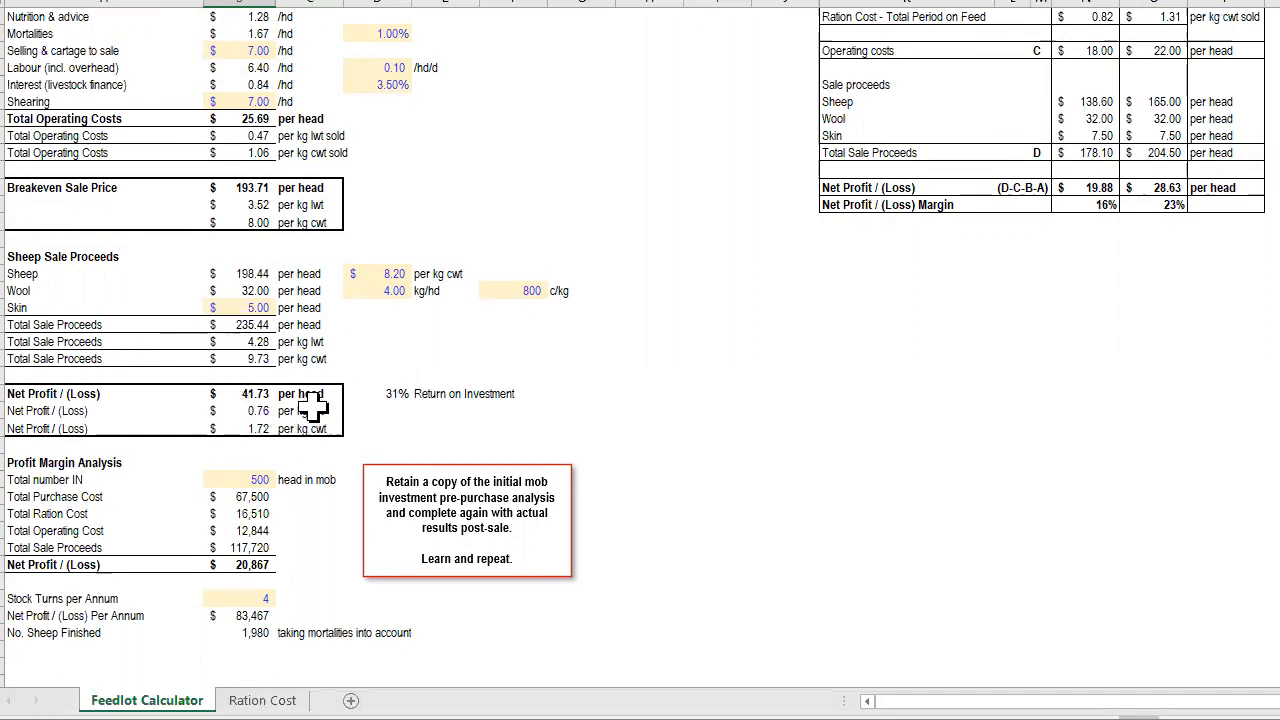
mouse_move(256, 576)
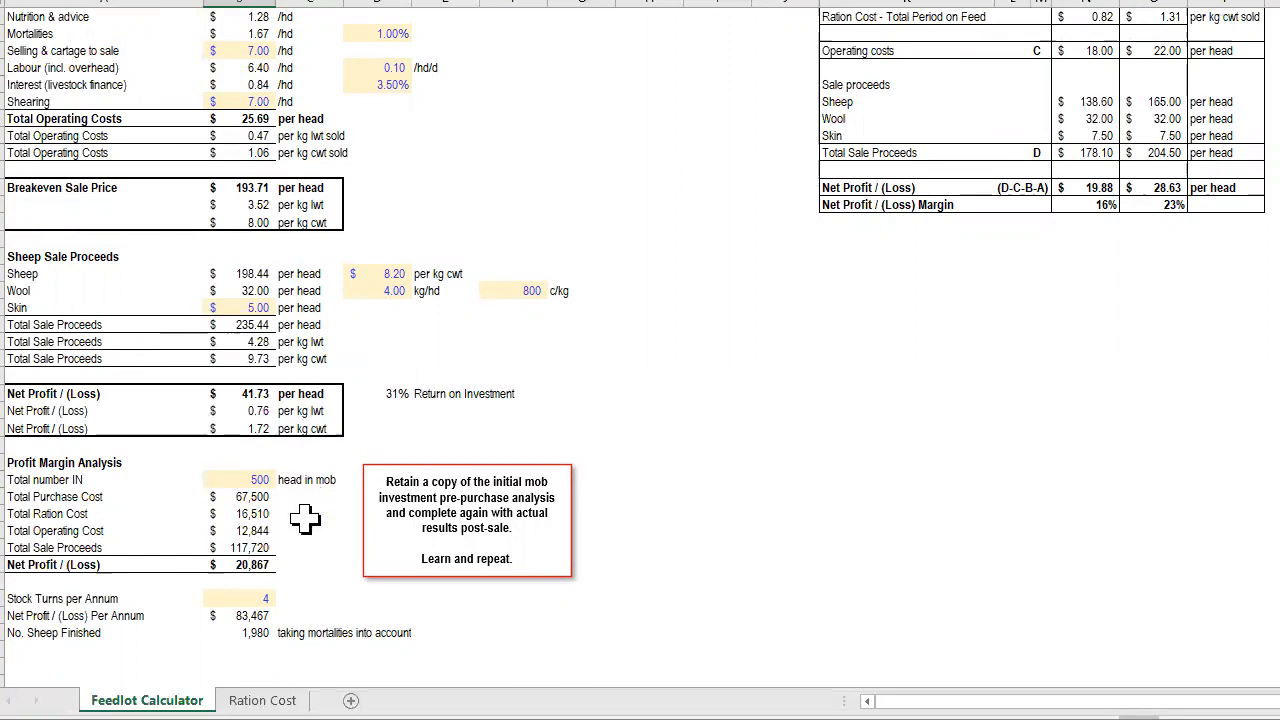
mouse_move(218, 580)
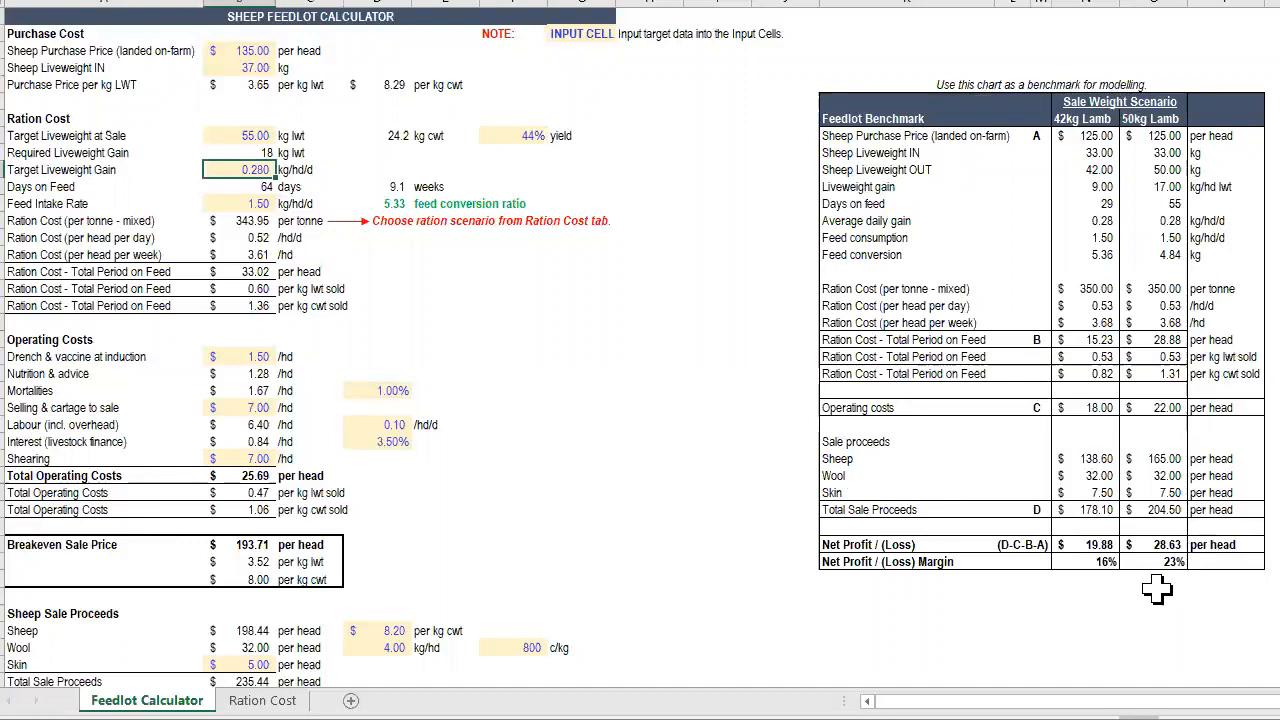
mouse_move(1140, 130)
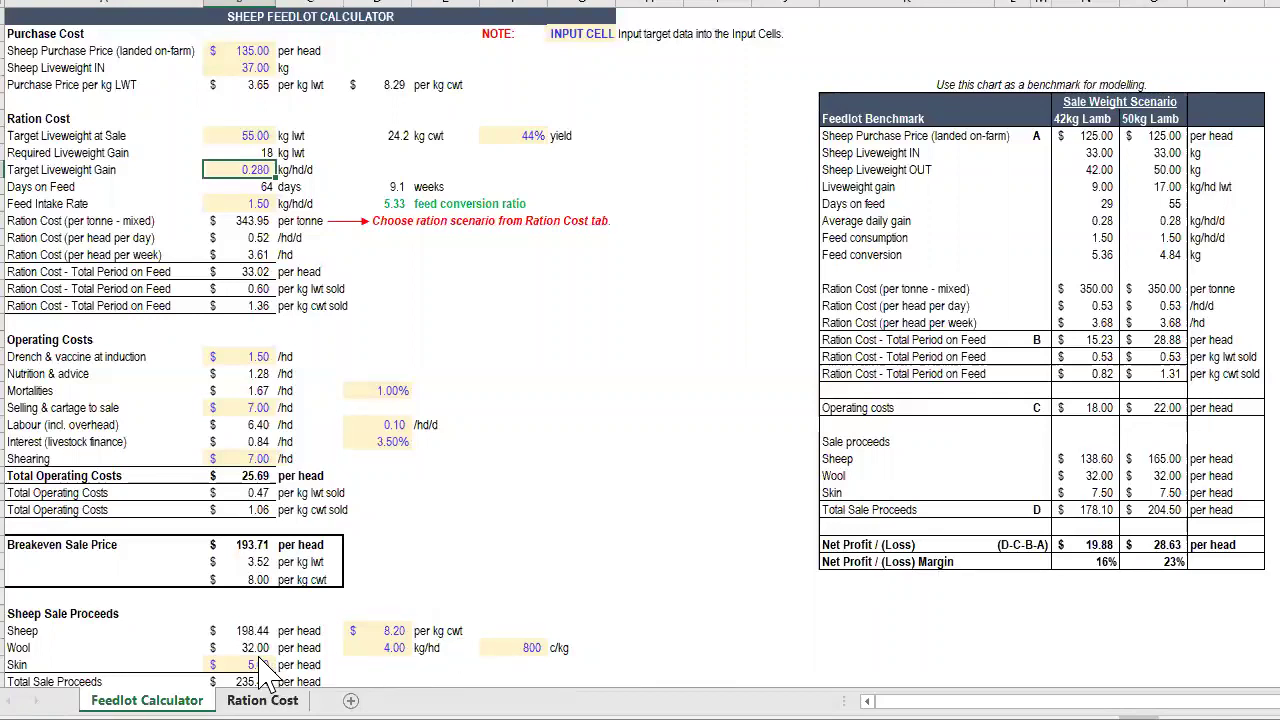
View the Ration Cost scenarios sheet, then return to the Feedlot Calculator with $343.96 per tonne selected.
click(262, 700)
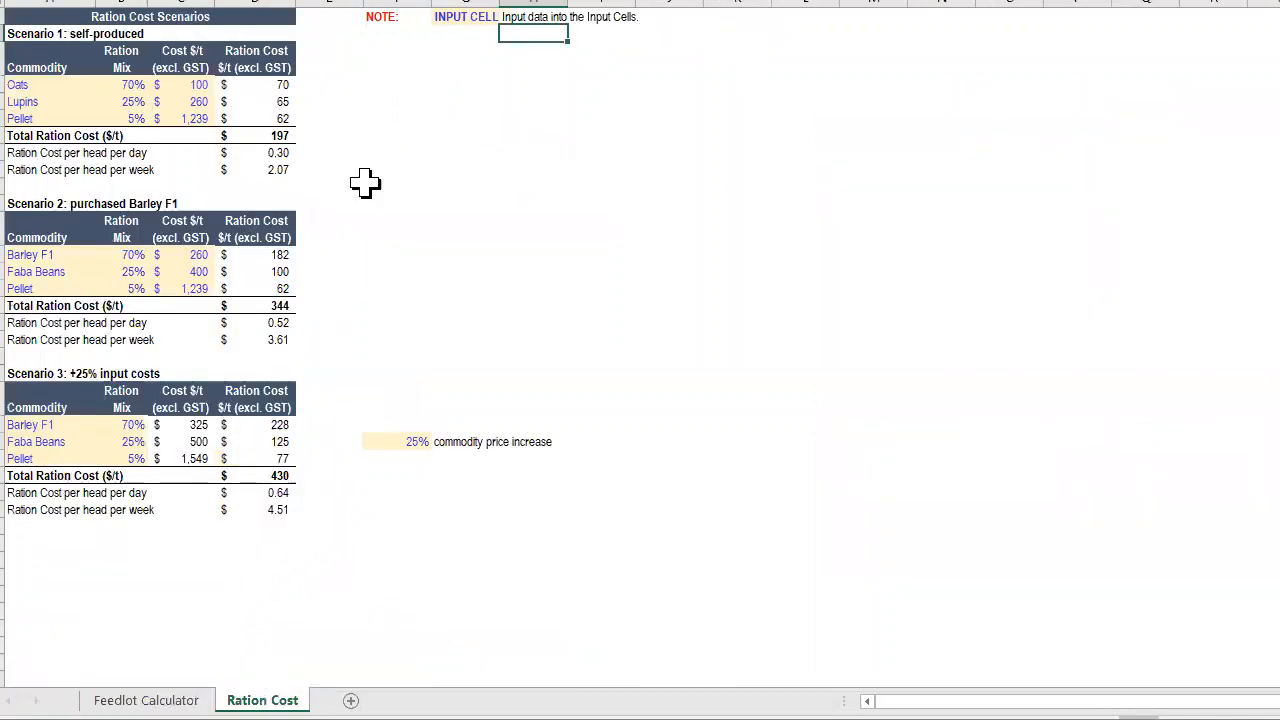
mouse_move(312, 132)
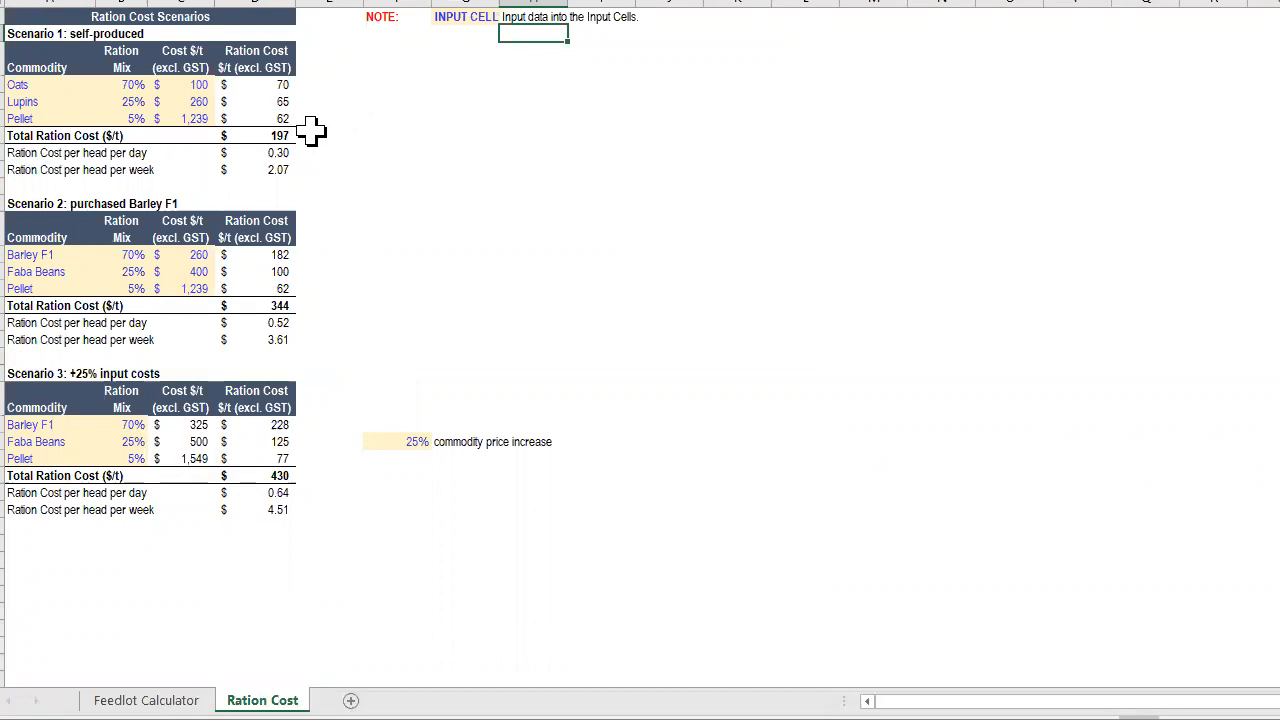
mouse_move(256, 56)
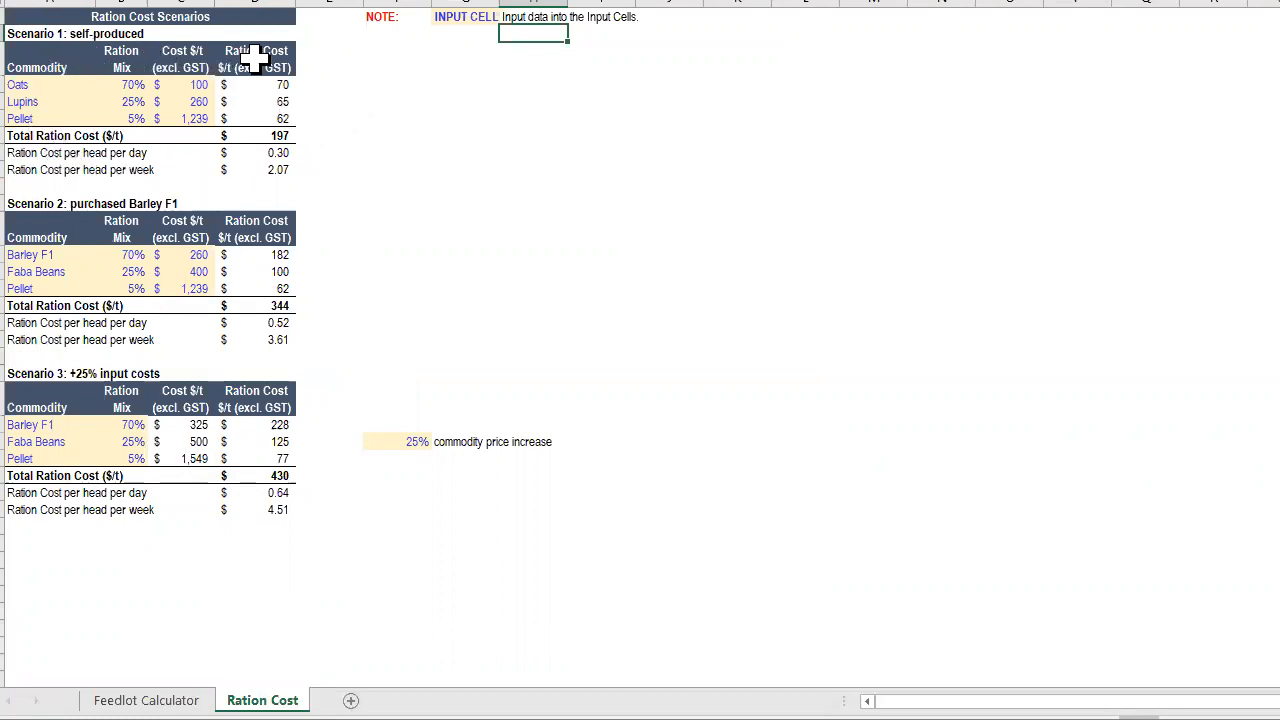
mouse_move(200, 396)
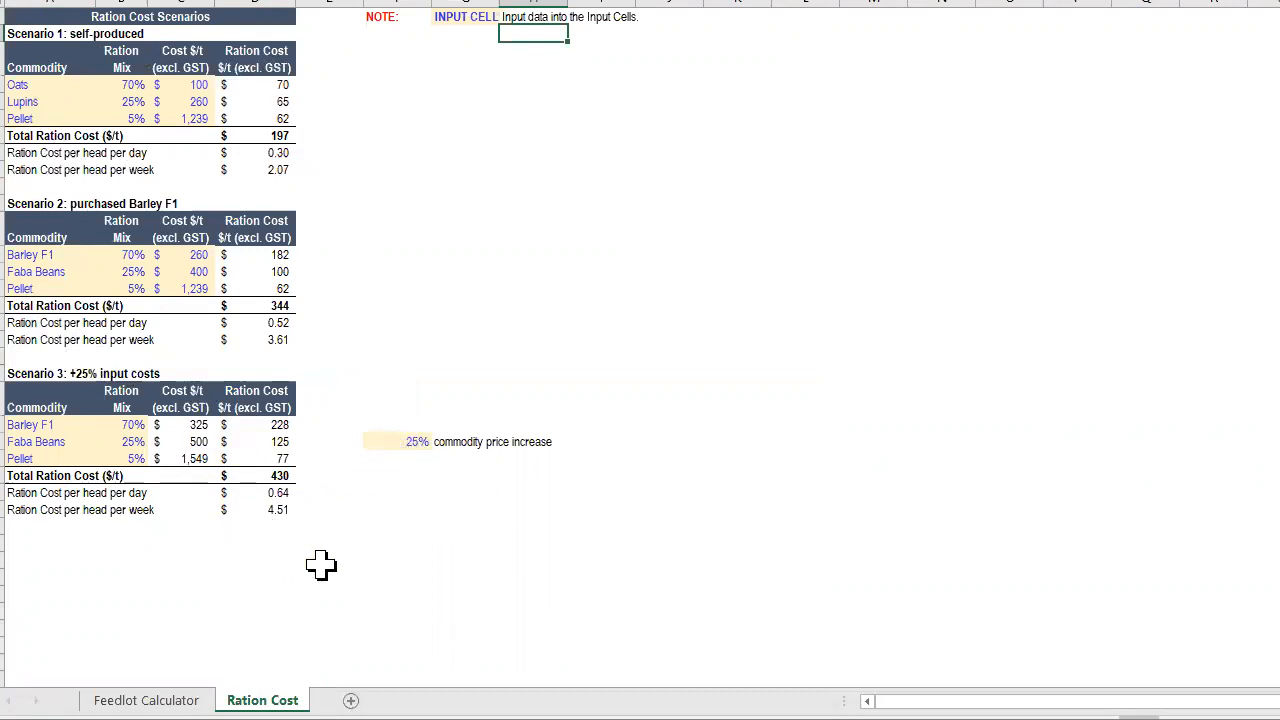
click(144, 700)
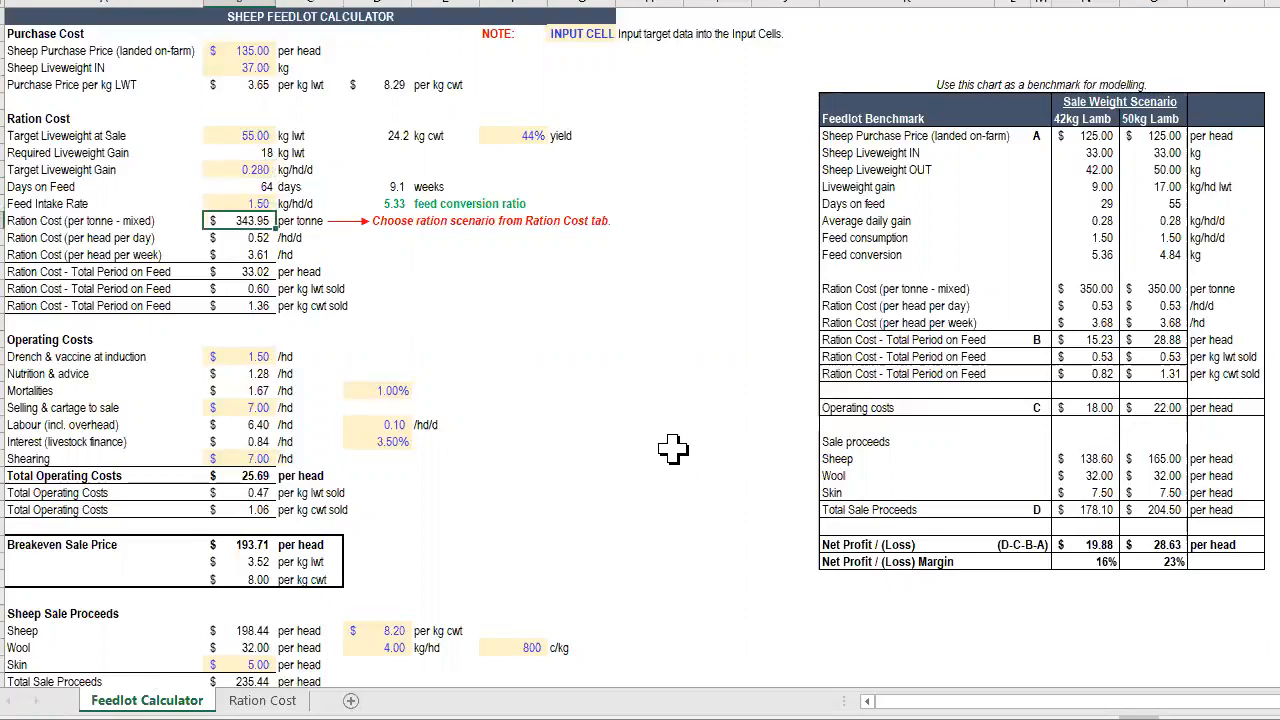
mouse_move(648, 434)
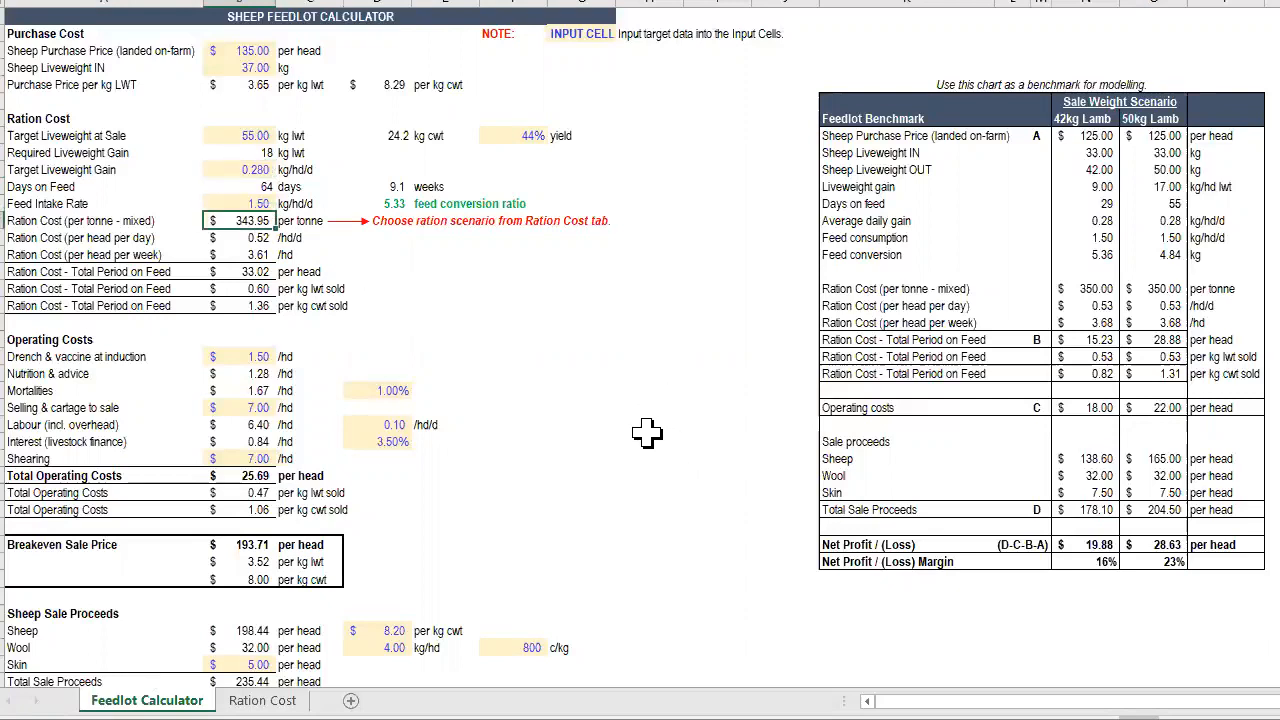